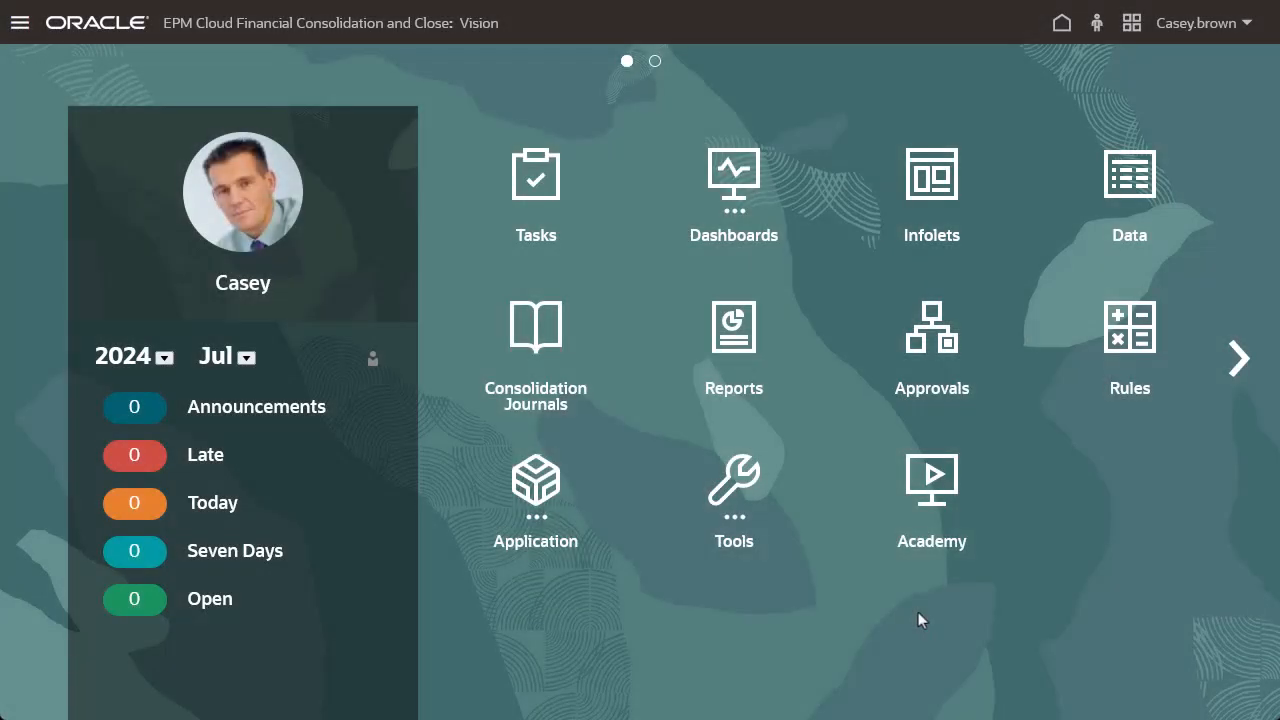
- Leave the home page toward Data Exchange to reach Data Integration
{"action": "left_click", "coordinate": [536, 190]}
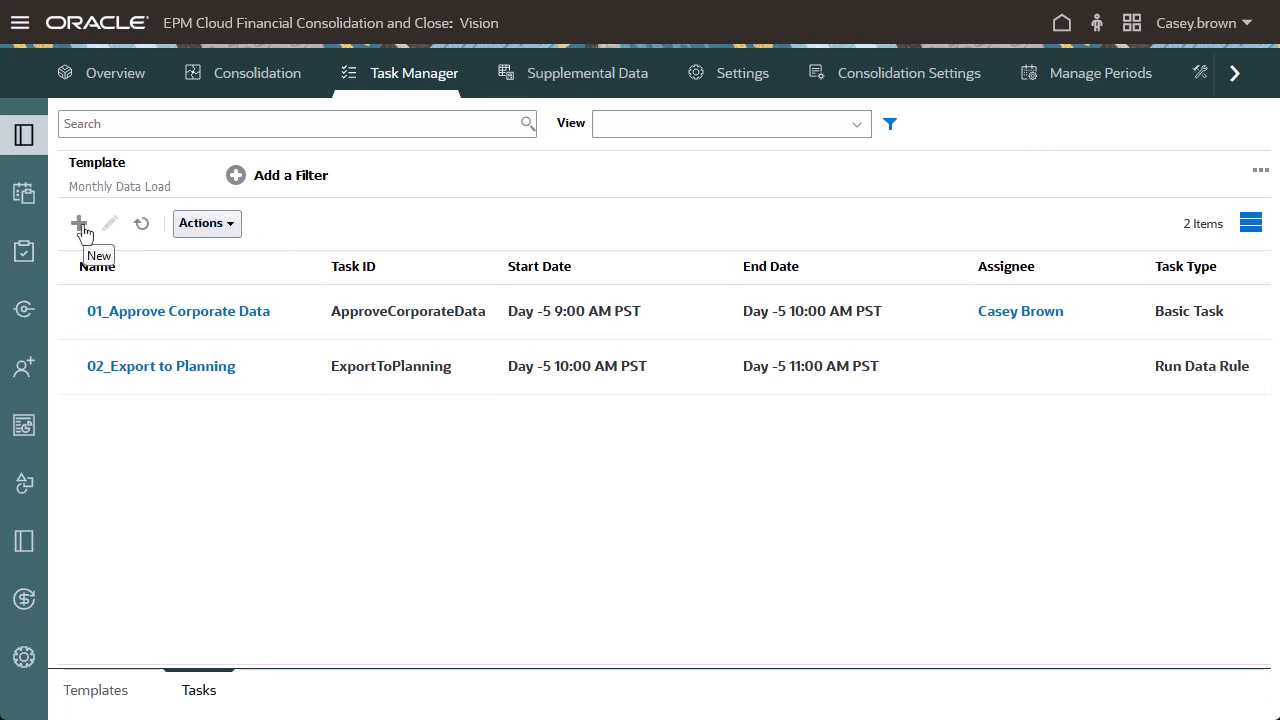
- Start a new task in the Monthly Data Load template's Tasks list
{"action": "left_click", "coordinate": [78, 224]}
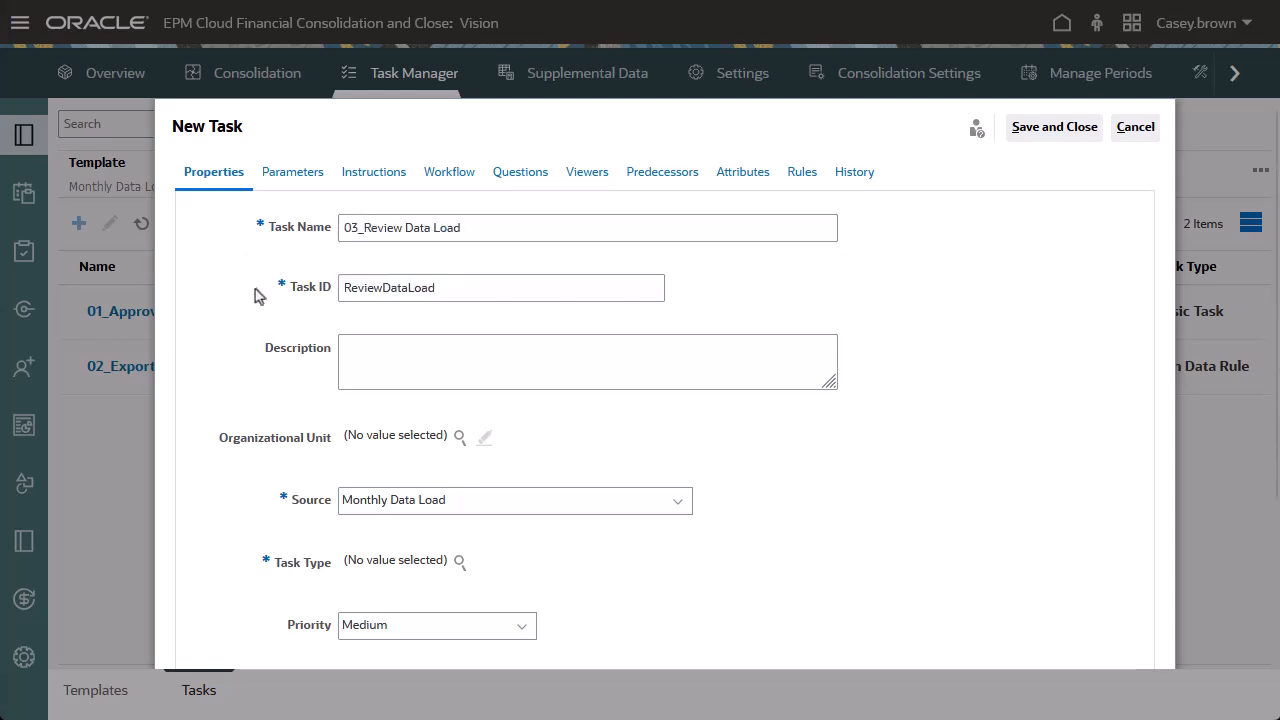